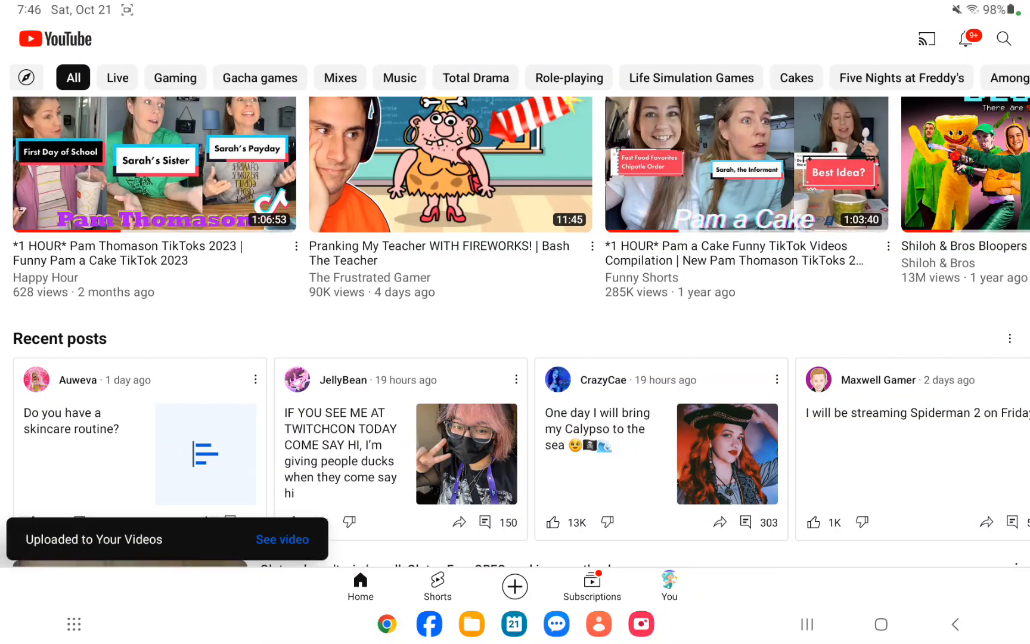
- Tap 'See video' on the upload toast to show Your videos, with 'Mama's boy #bloopers' at the top
left_click(281, 540)
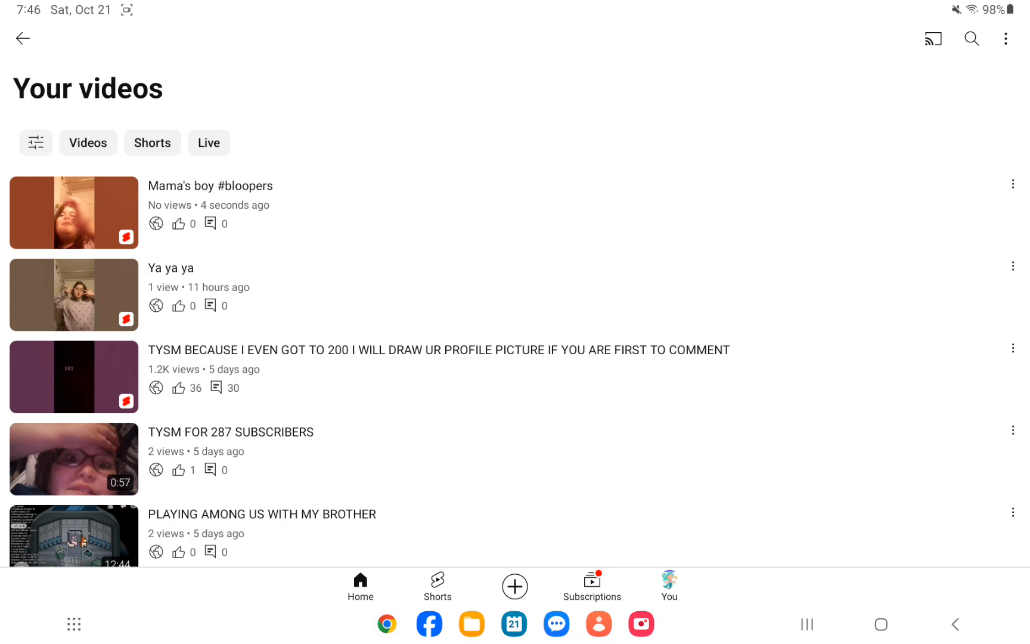
- Play the 'TYSM because I even got to 200' Short and show its 30-comment thread
left_click(74, 385)
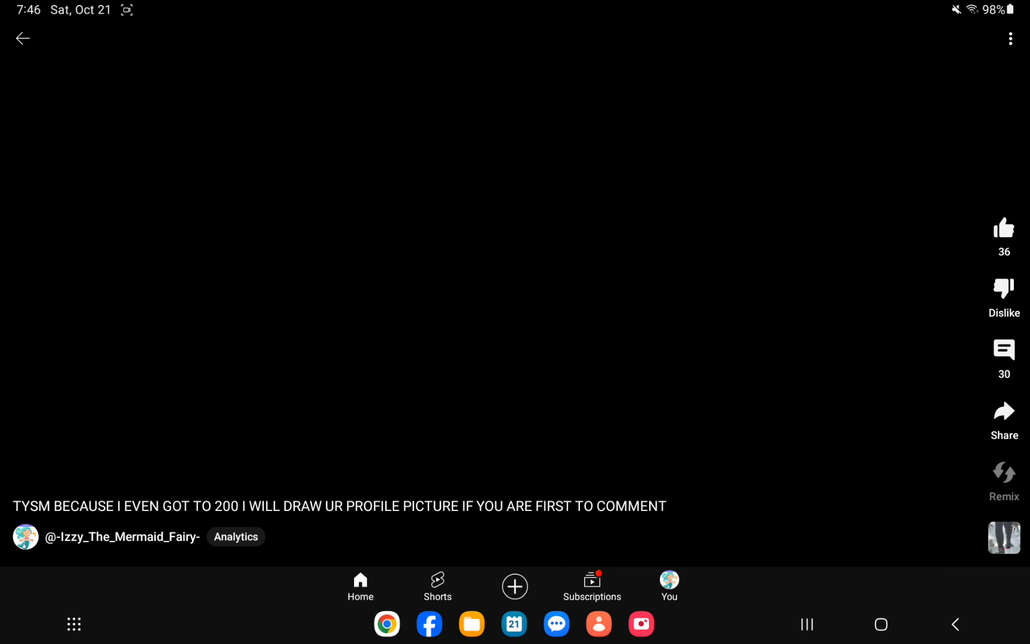
left_click(514, 293)
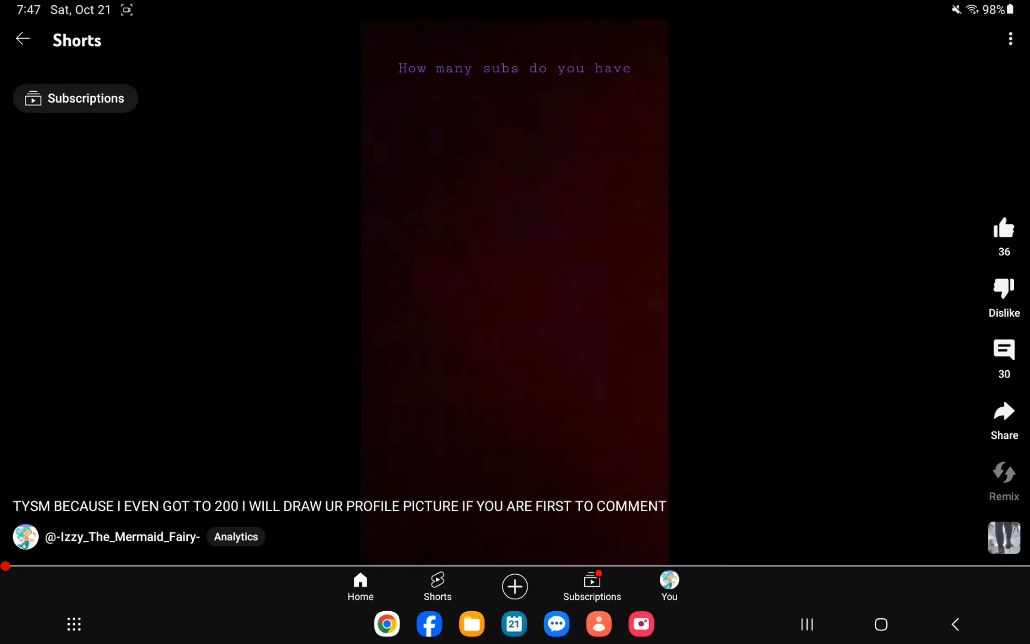
left_click(1004, 349)
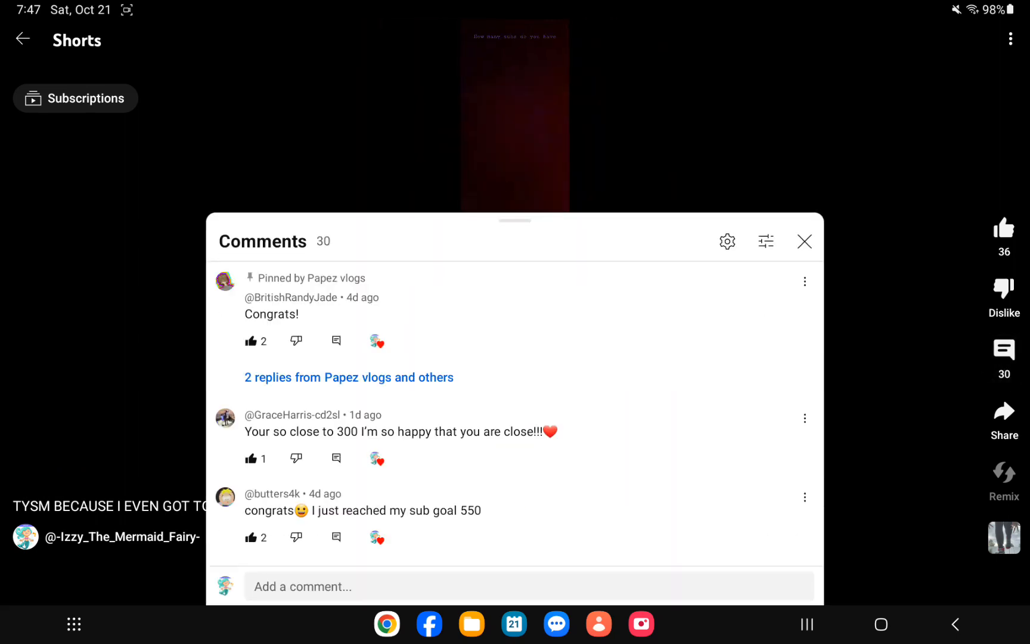
left_click(348, 377)
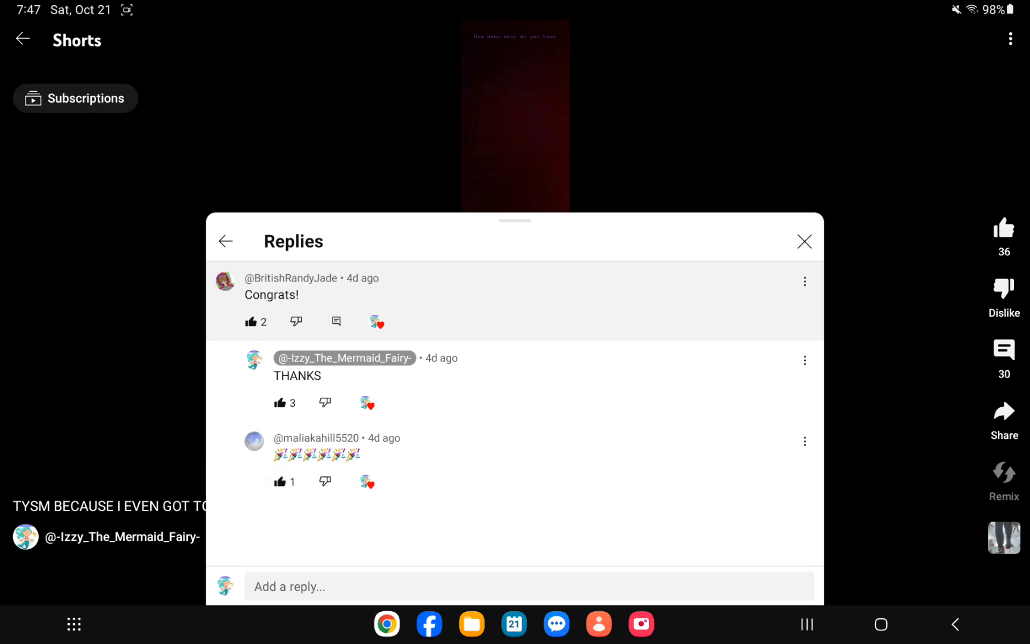
left_click(225, 241)
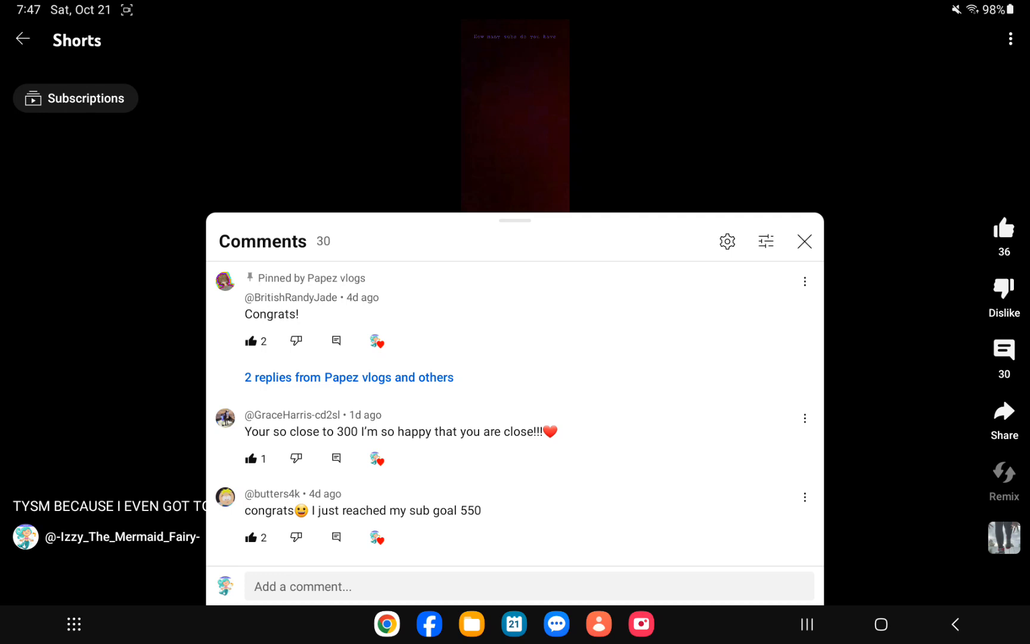
scroll("down", 3)
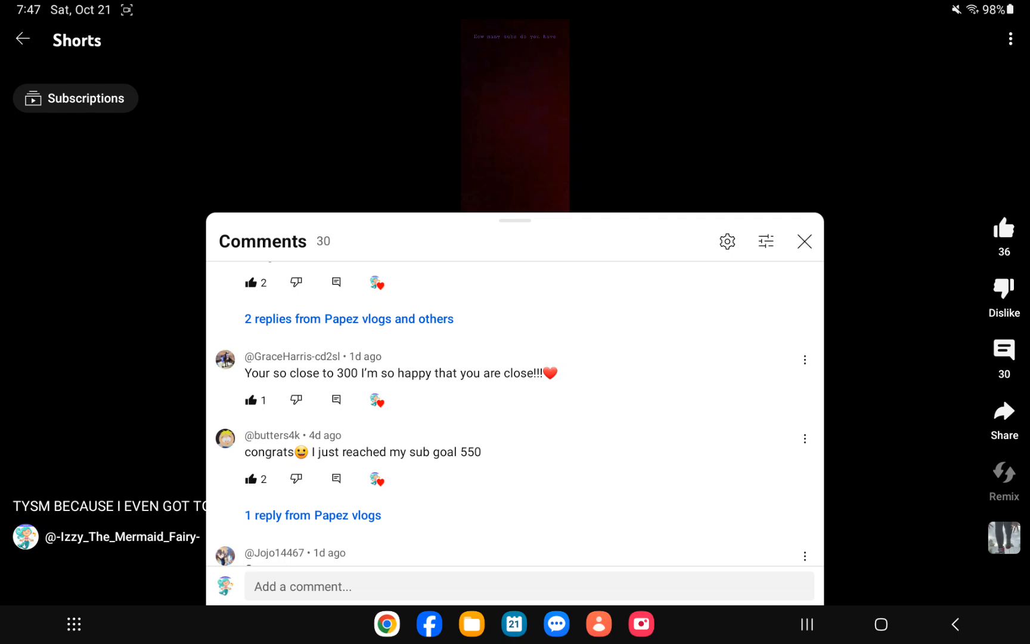
left_click(313, 515)
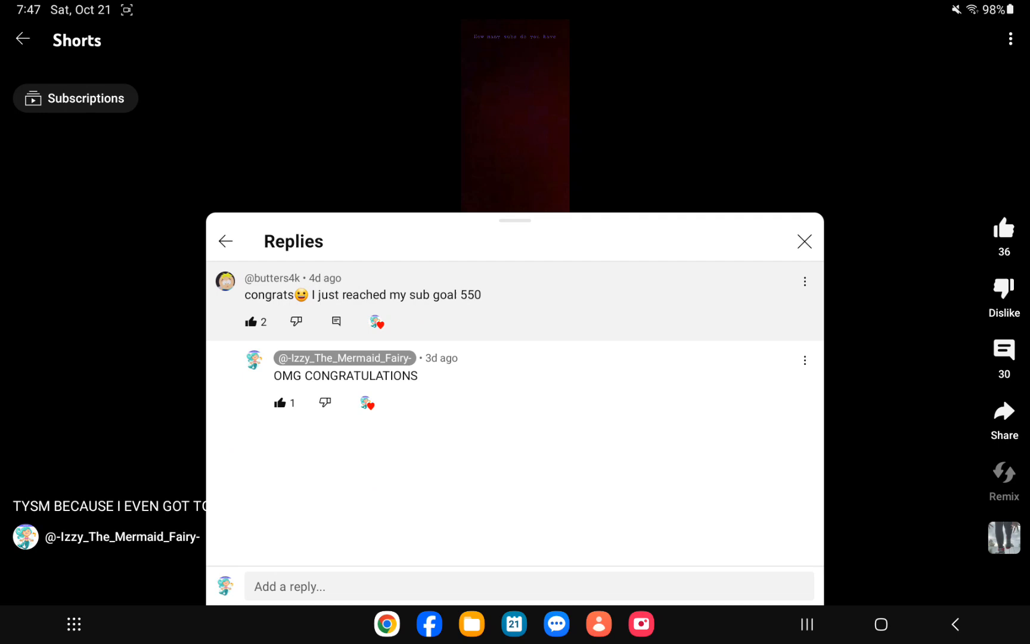
left_click(225, 241)
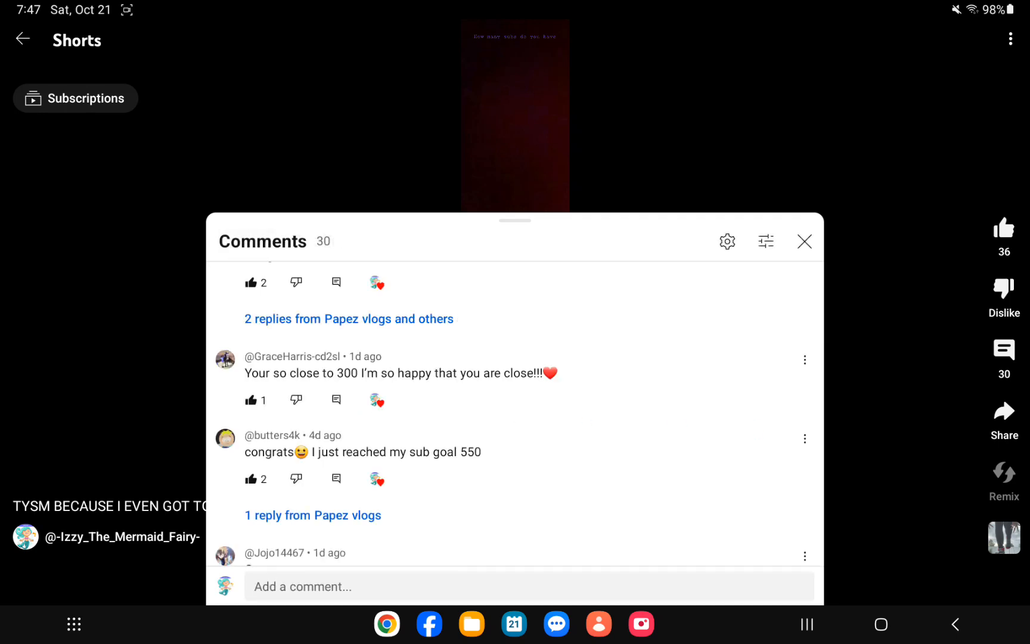
scroll("down", 3)
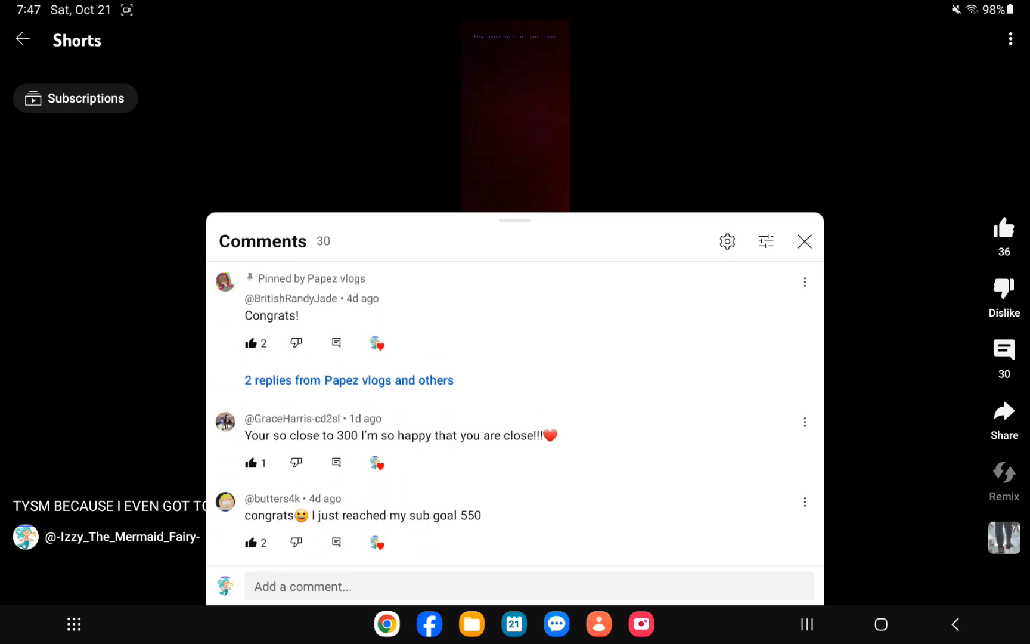
scroll("down", 3)
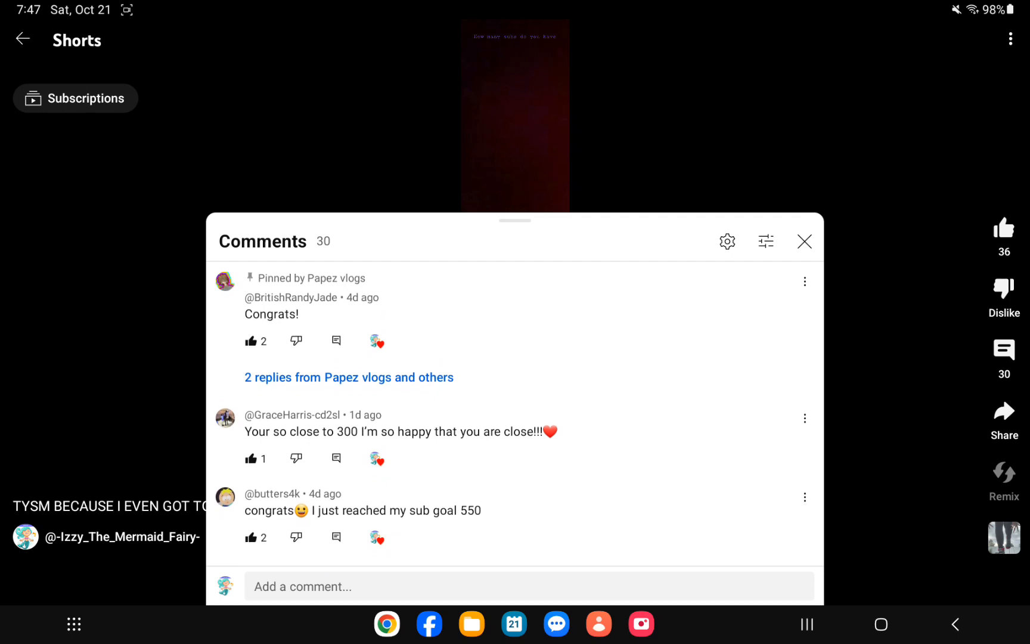
scroll("down", 3)
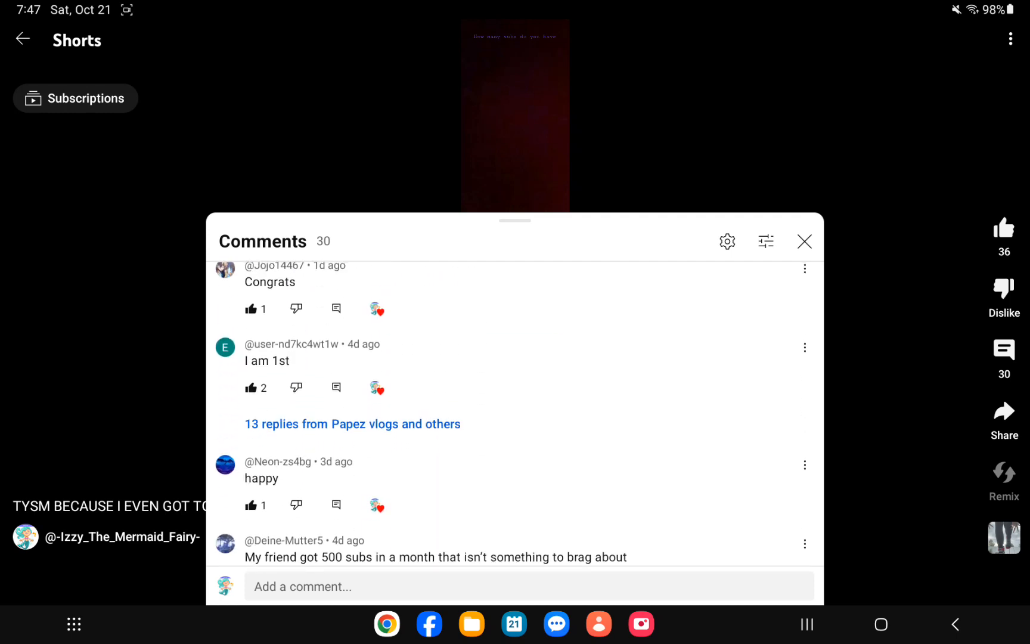
- Open the 13 replies under the 'I am 1st' comment and scroll through them
left_click(352, 424)
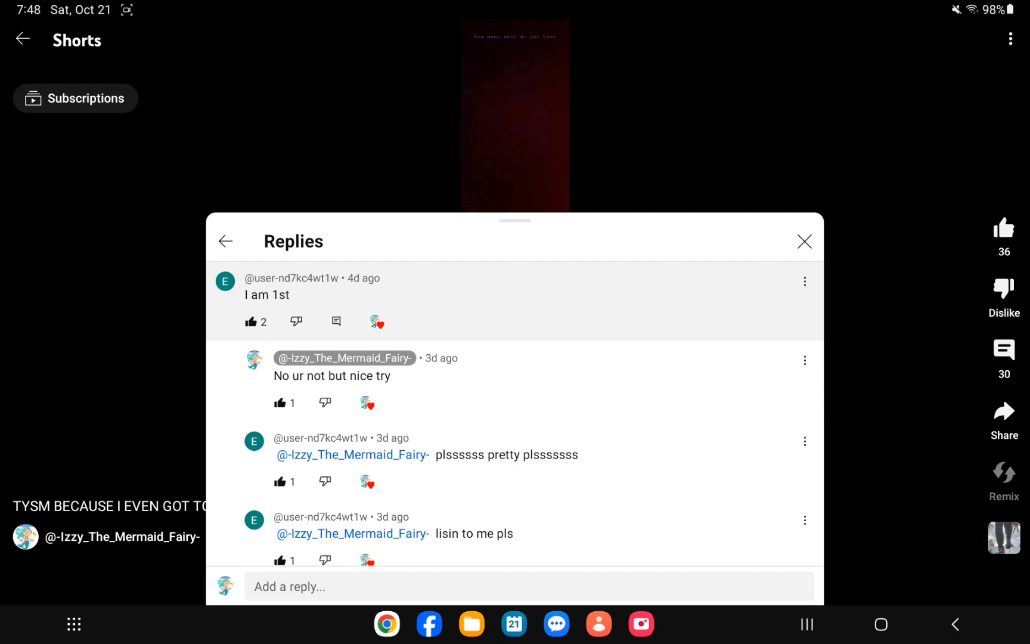
scroll("down", 3)
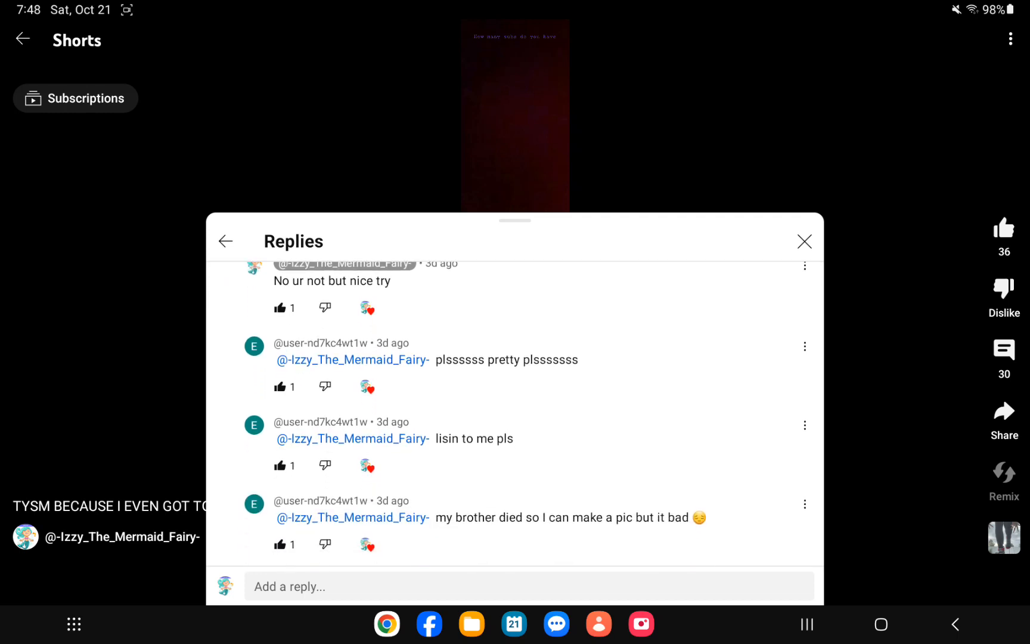
scroll("down", 3)
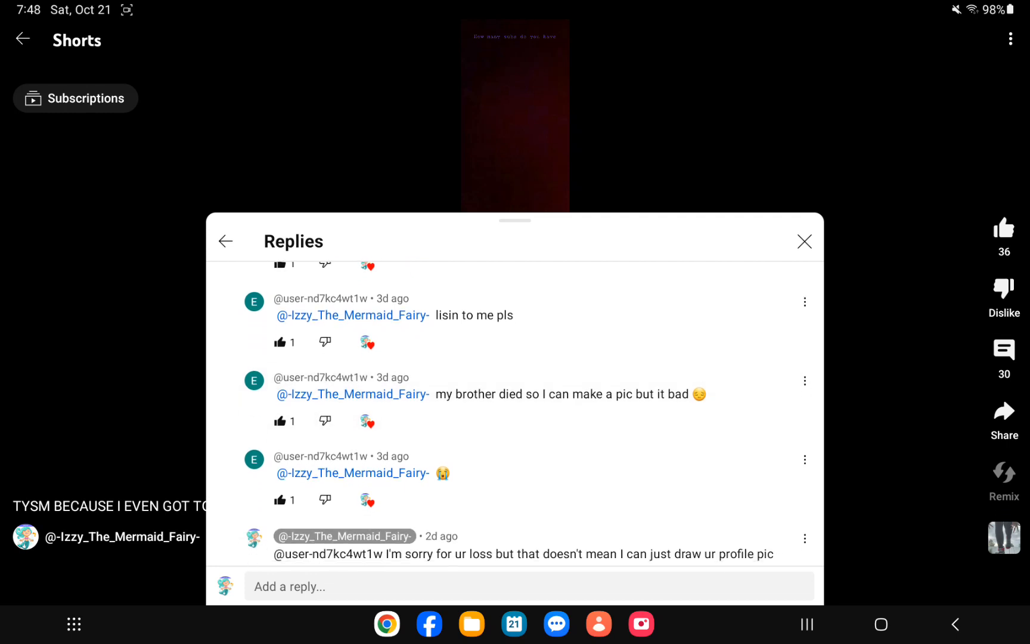
scroll("down", 3)
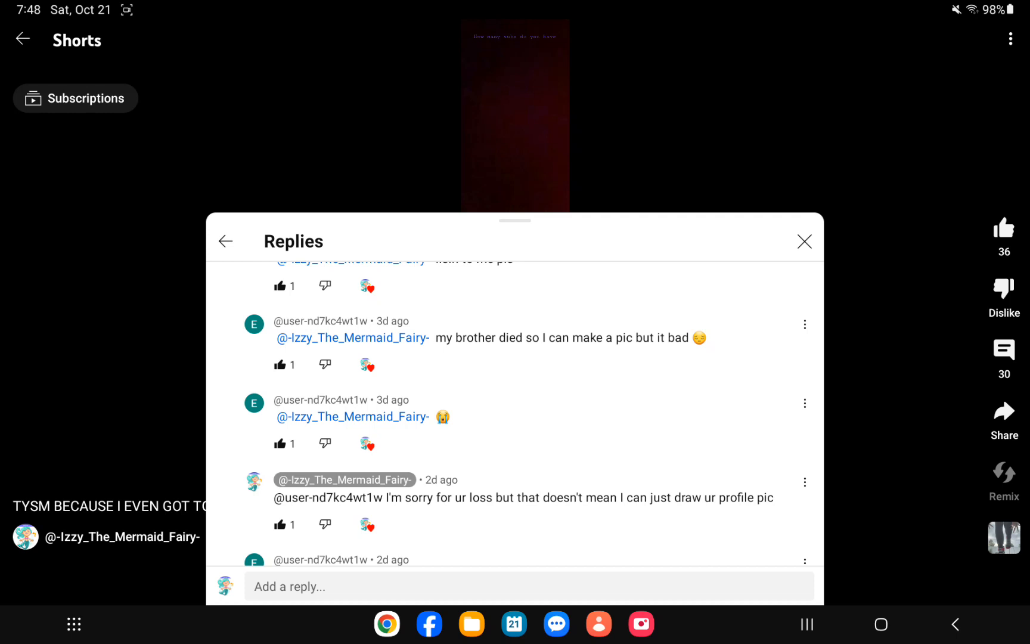
scroll("down", 3)
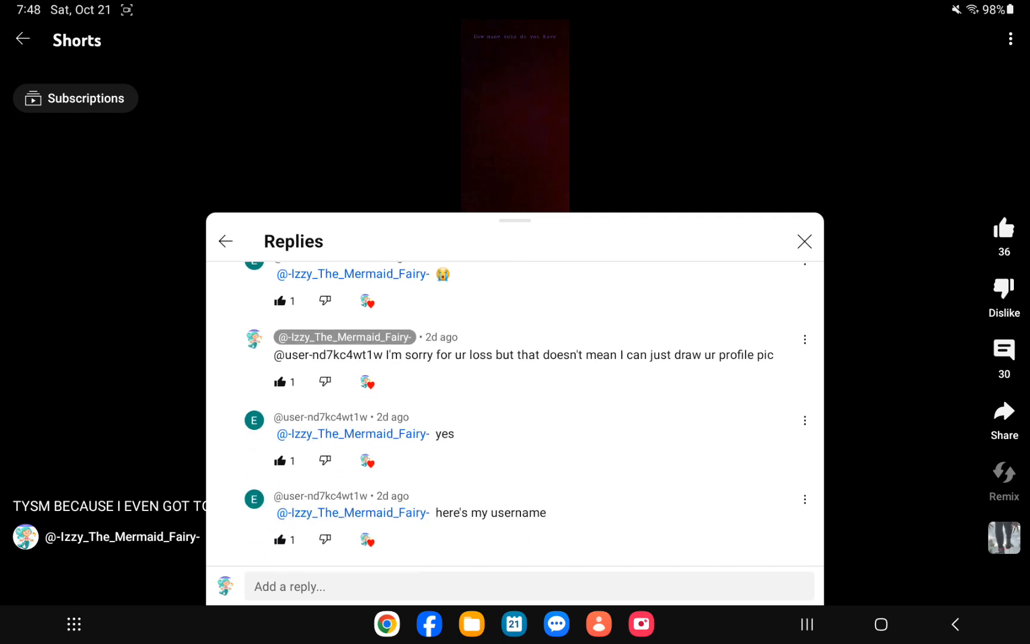
scroll("down", 3)
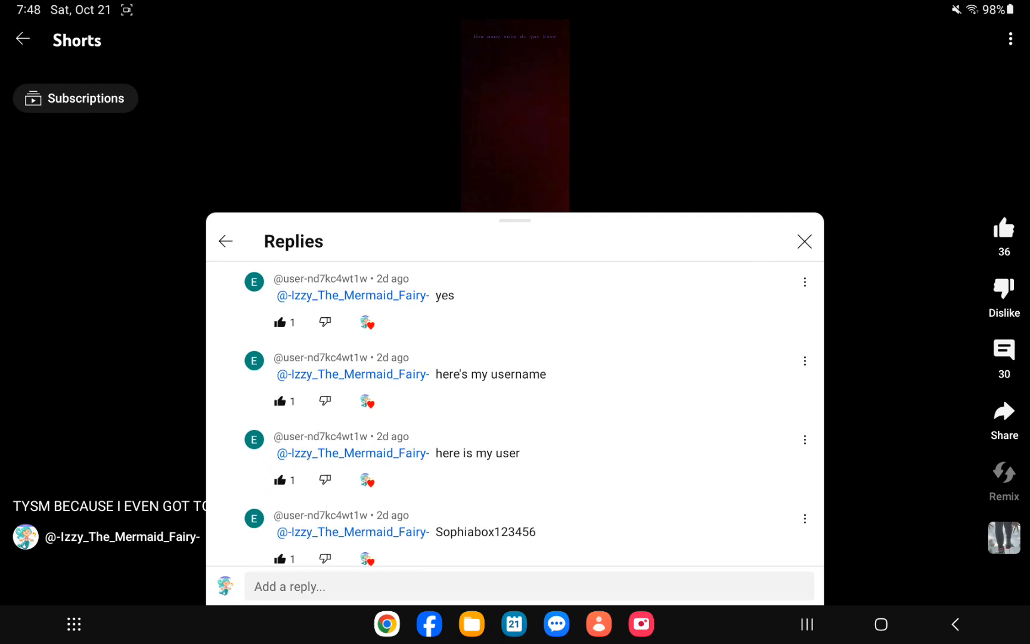
- Scroll to the newest replies, then go to your channel's Shorts list
scroll("down", 3)
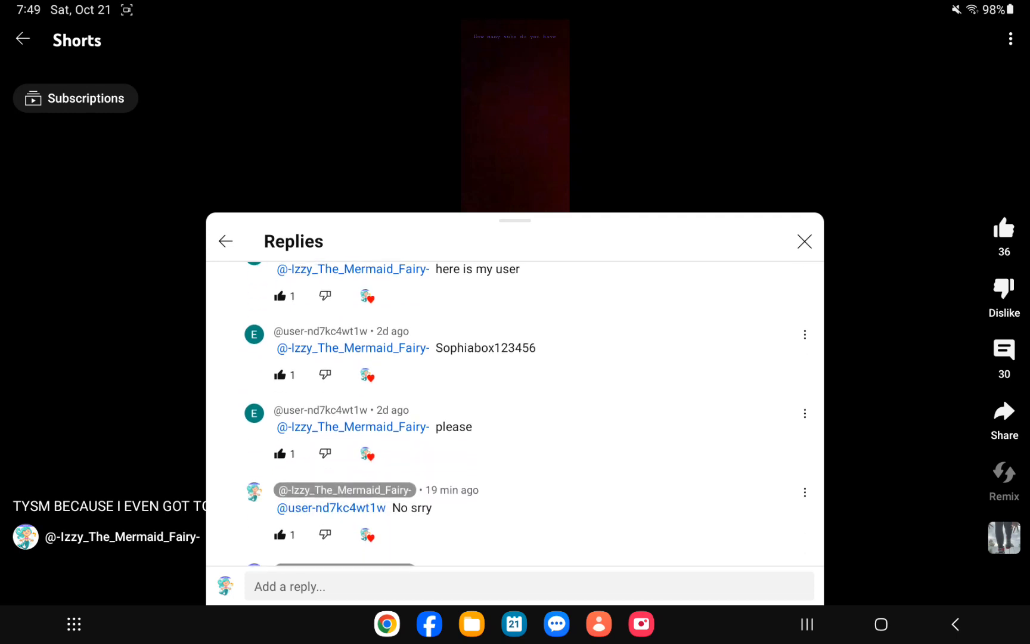
scroll("down", 3)
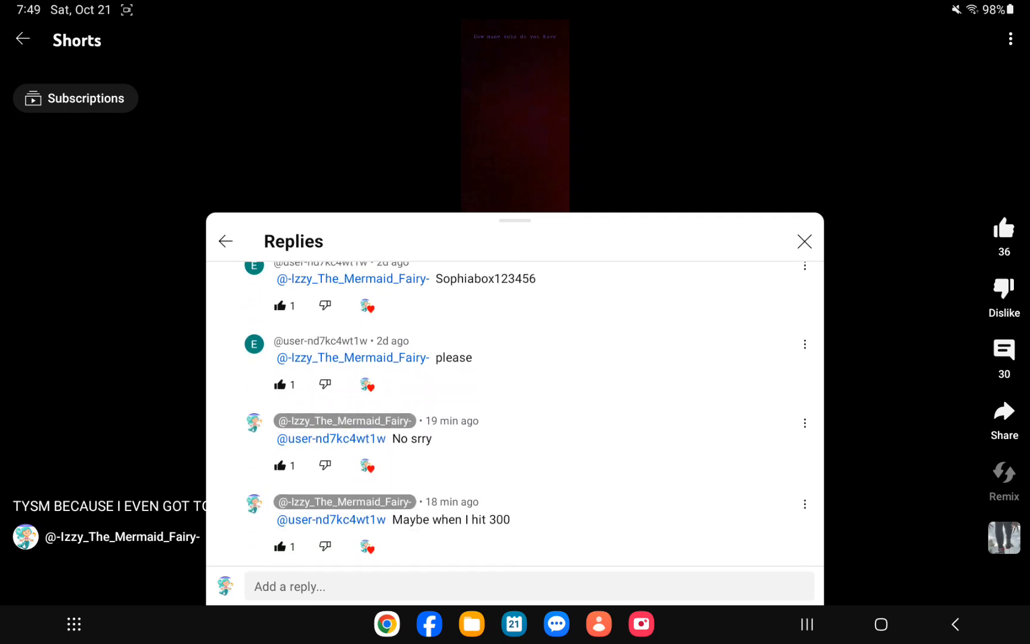
left_click(804, 240)
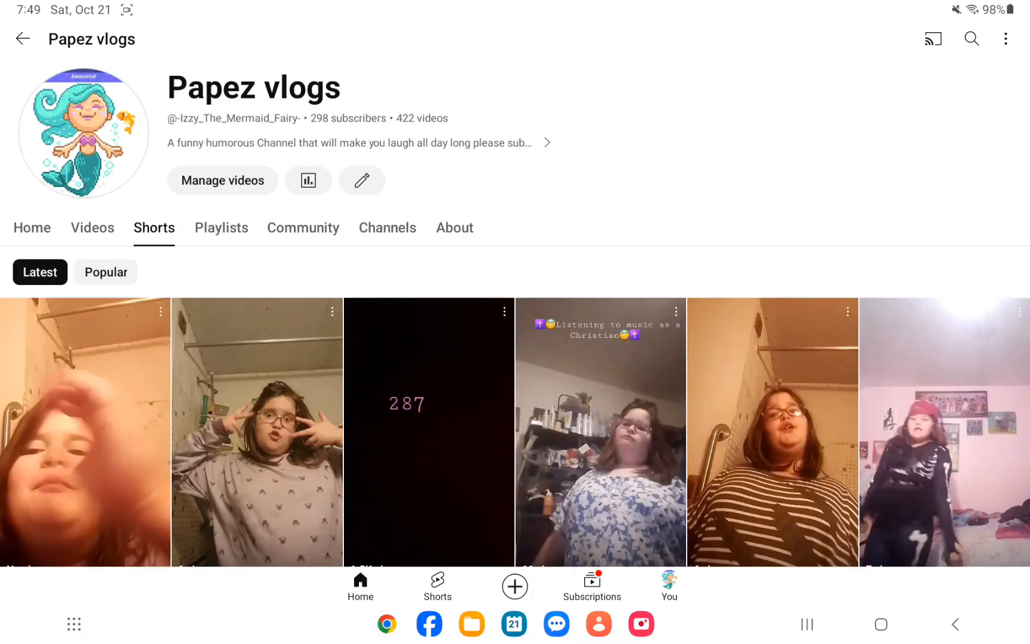
scroll("down", 3)
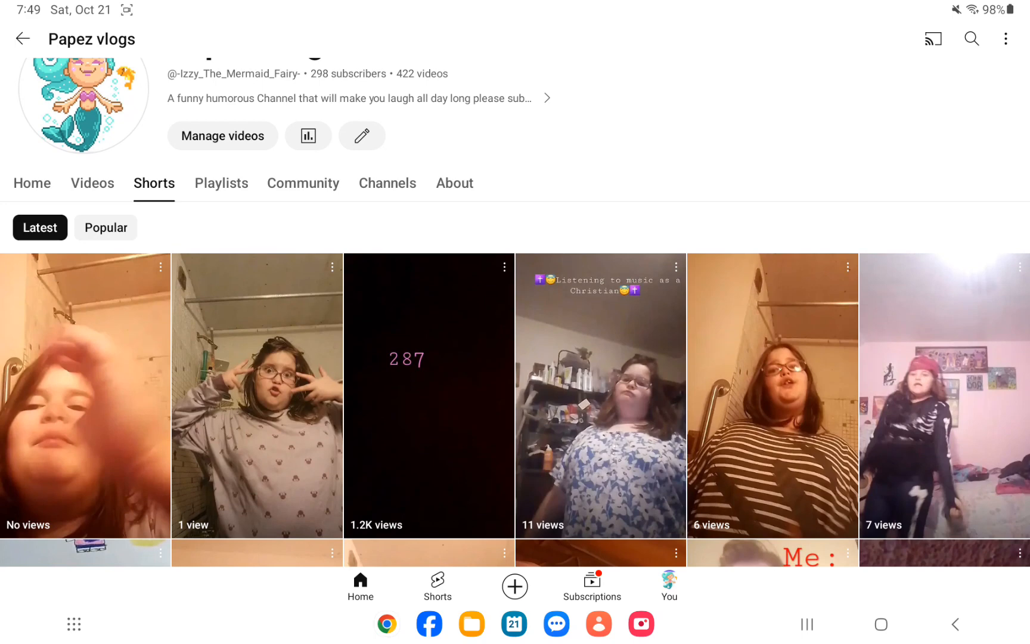
scroll("down", 3)
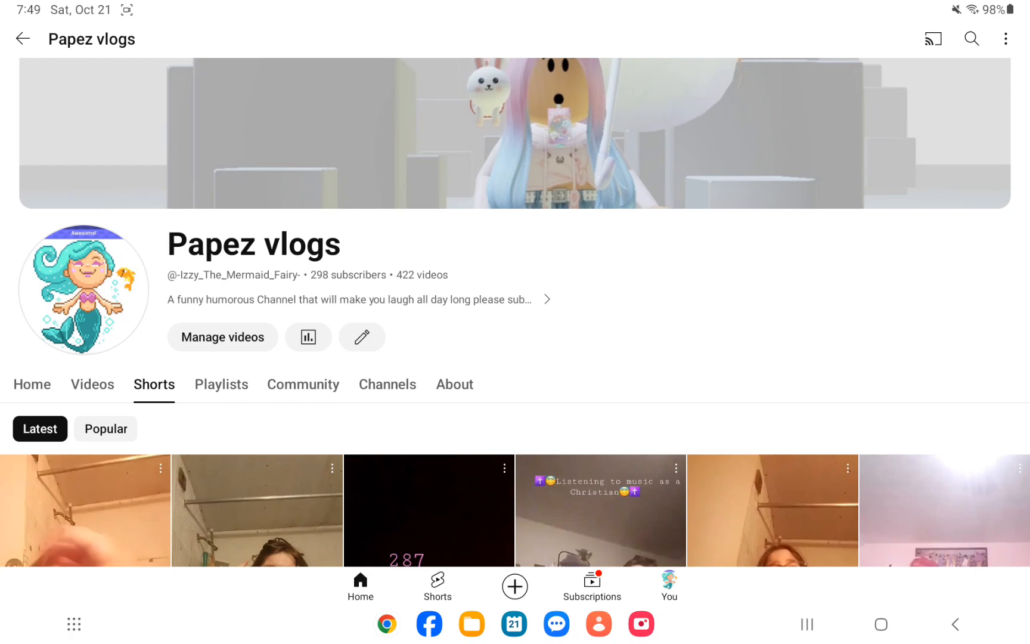
scroll("down", 3)
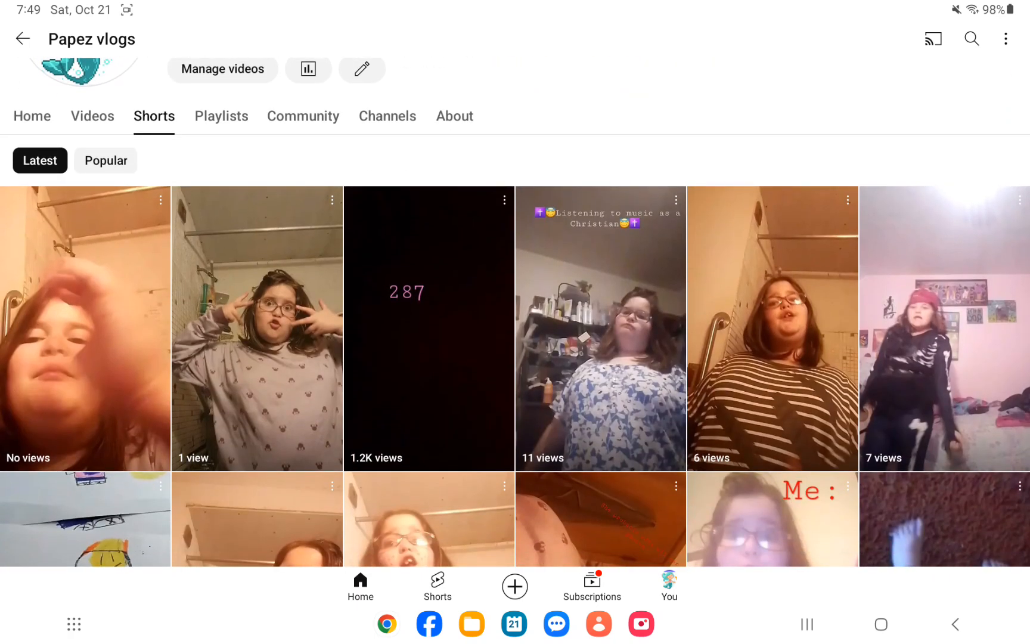